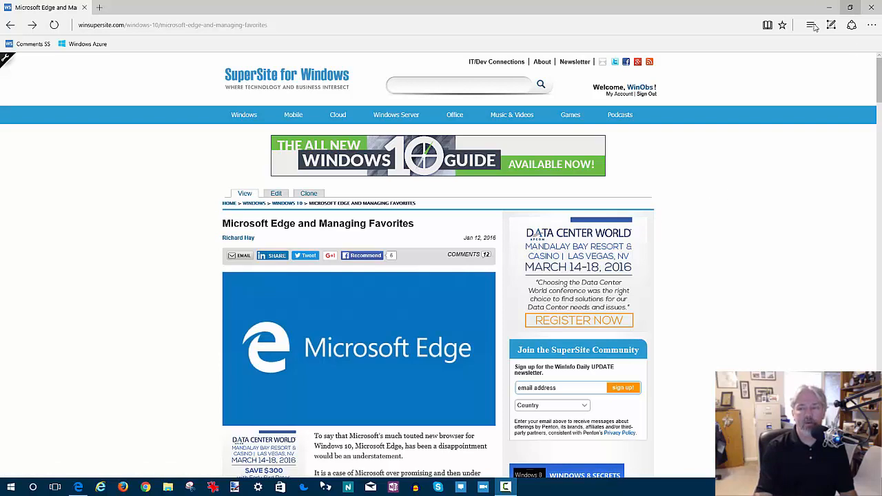
# Open the Edge Favorites hub listing the saved folders and sites
pyautogui.click(812, 25)
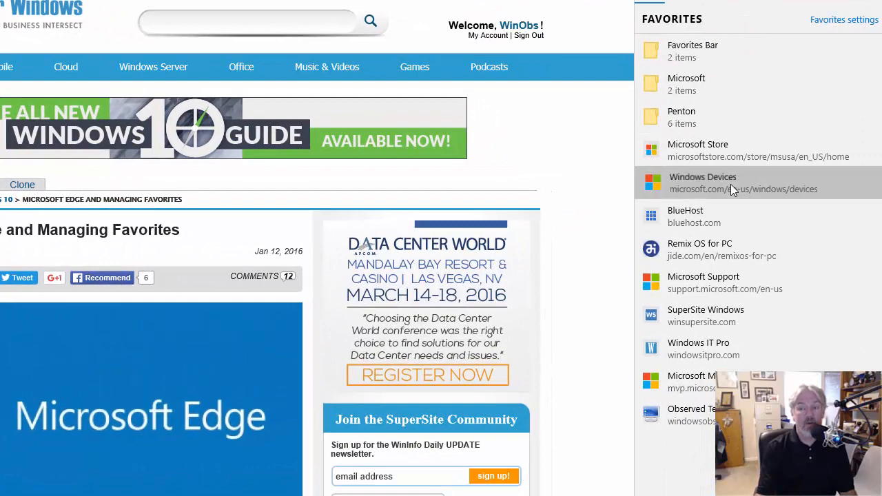
pyautogui.moveTo(736, 302)
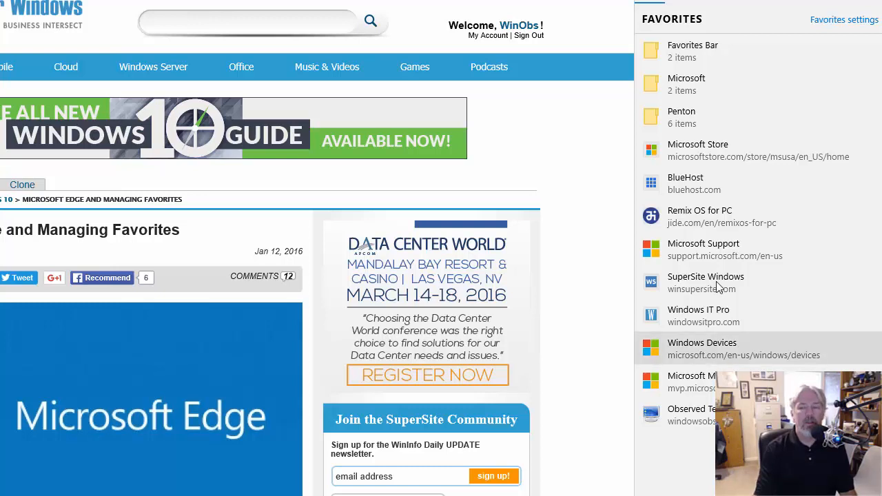
pyautogui.moveTo(714, 84)
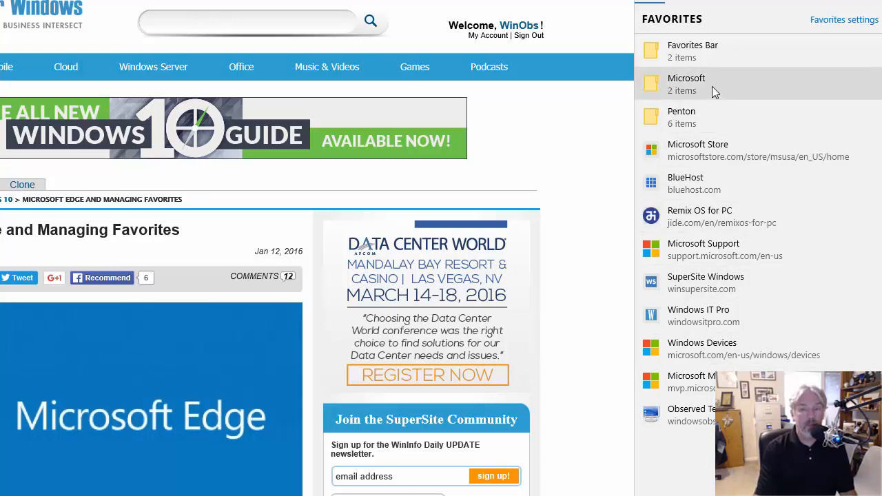
# Add a new folder named Devices inside the Microsoft favorites folder
pyautogui.click(687, 83)
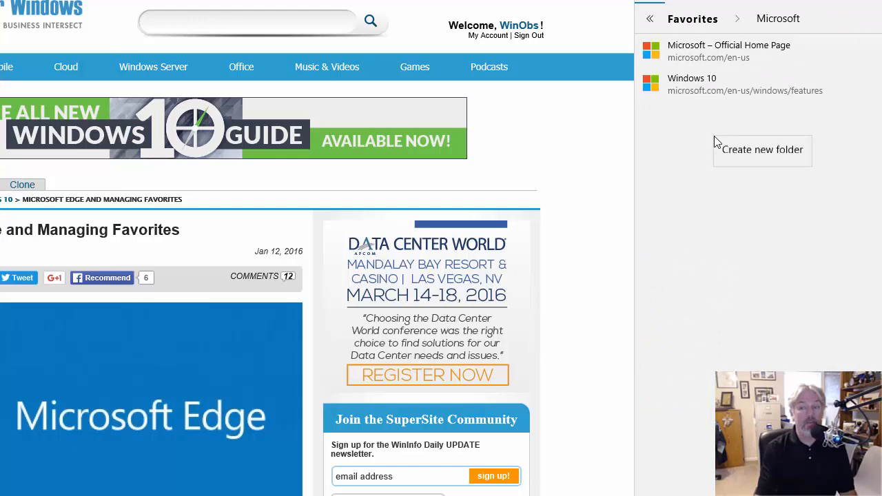
pyautogui.click(762, 149)
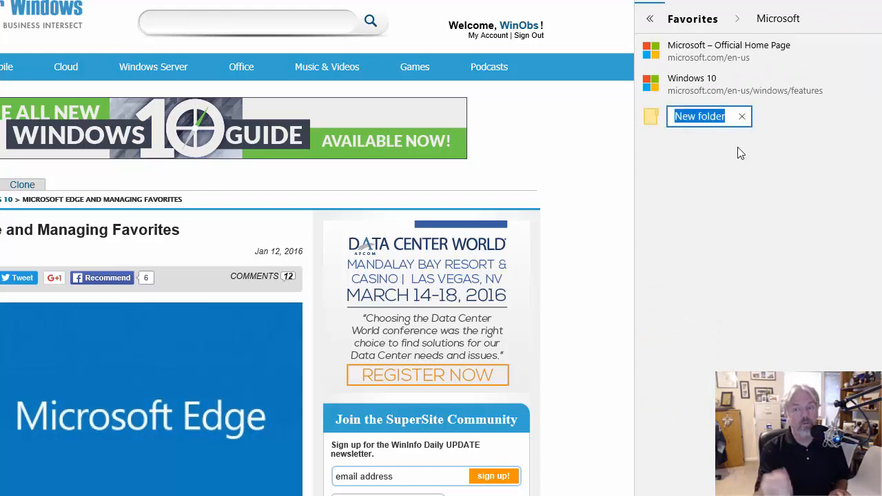
pyautogui.write('Devie')
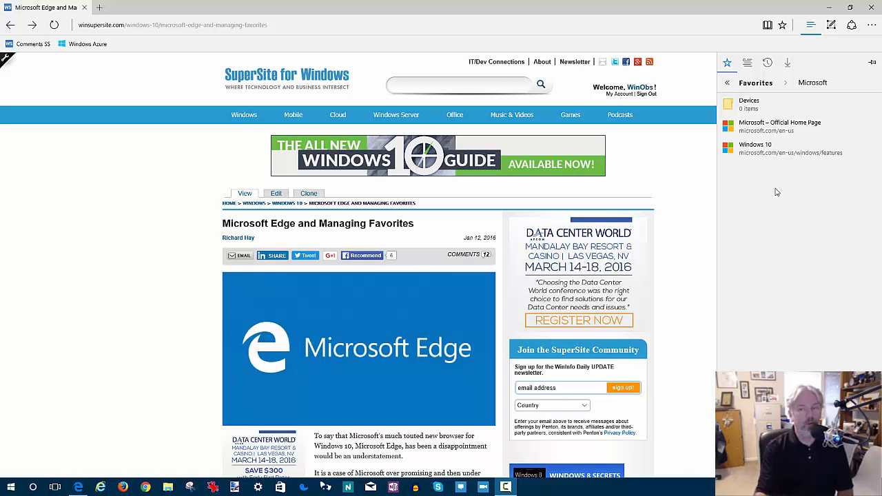
pyautogui.moveTo(779, 126)
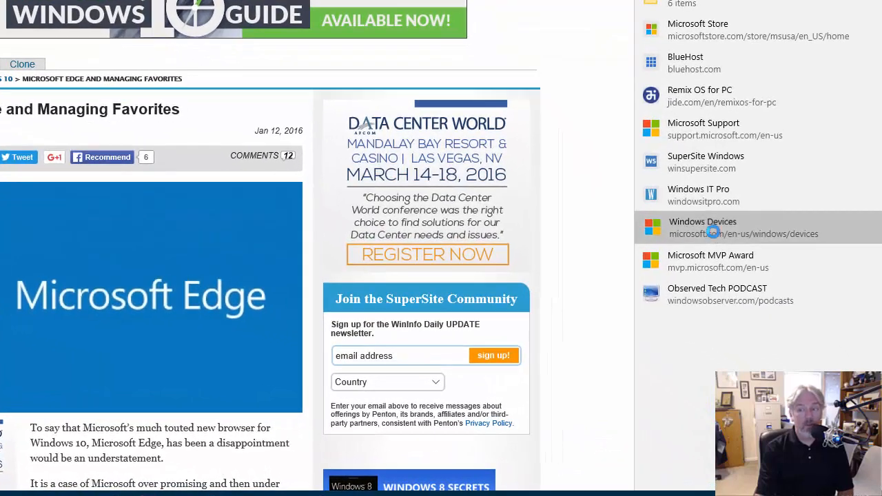
# Load the Windows Devices Microsoft.com page from its favorite
pyautogui.click(702, 228)
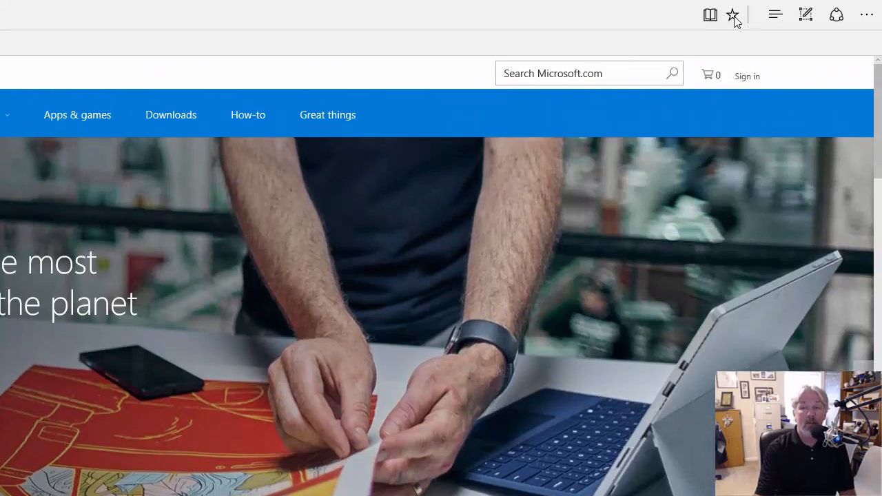
# Move the Windows Devices favorite's save location to Microsoft › Devices and verify the top-level list
pyautogui.click(733, 15)
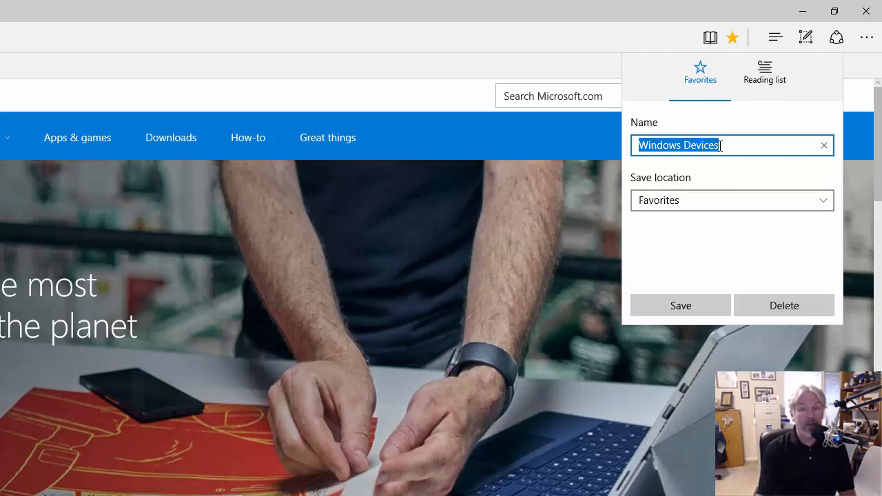
pyautogui.click(732, 200)
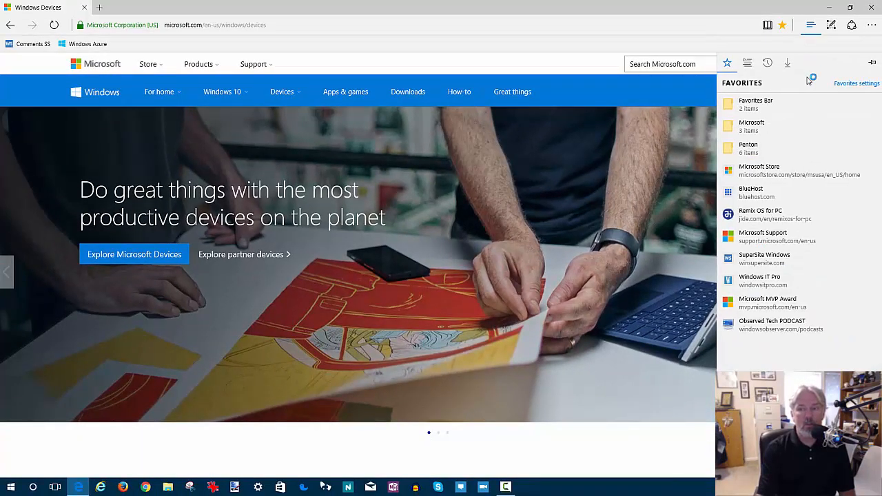
pyautogui.click(752, 126)
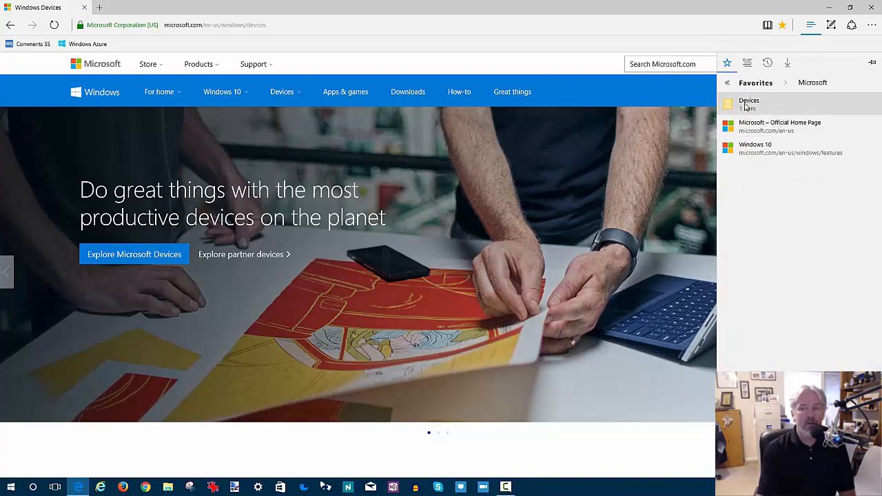
pyautogui.moveTo(779, 109)
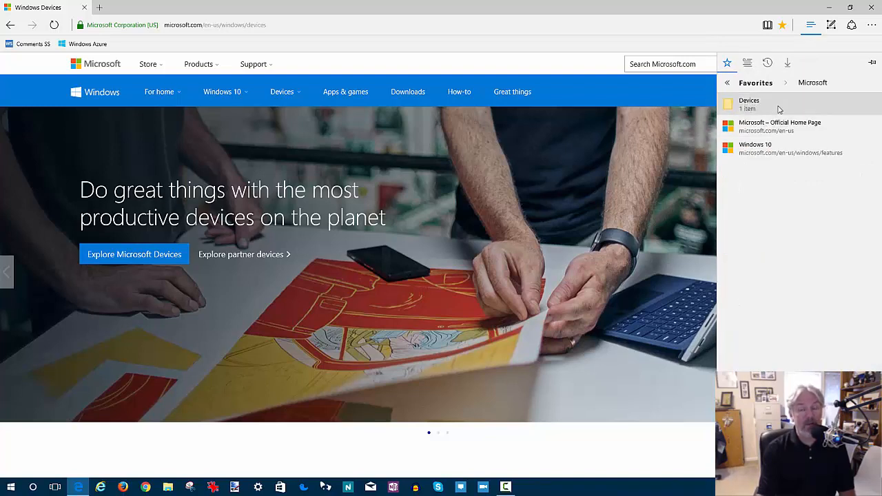
pyautogui.click(750, 104)
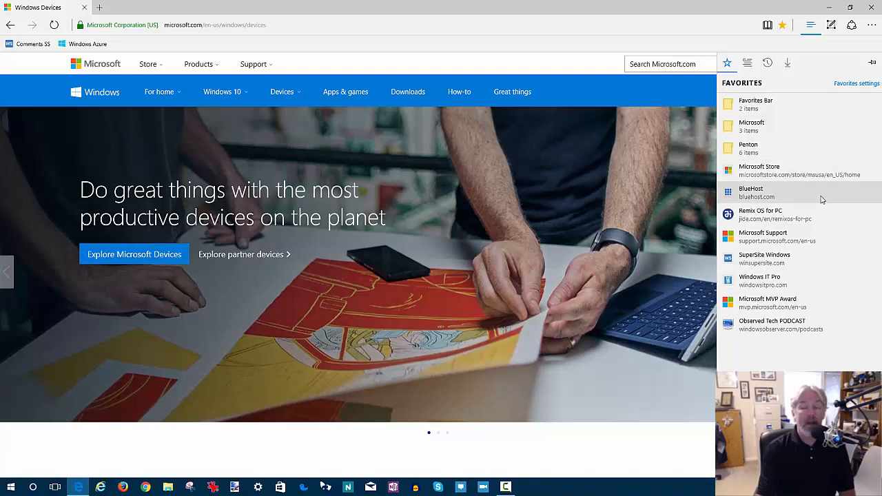
pyautogui.moveTo(764, 166)
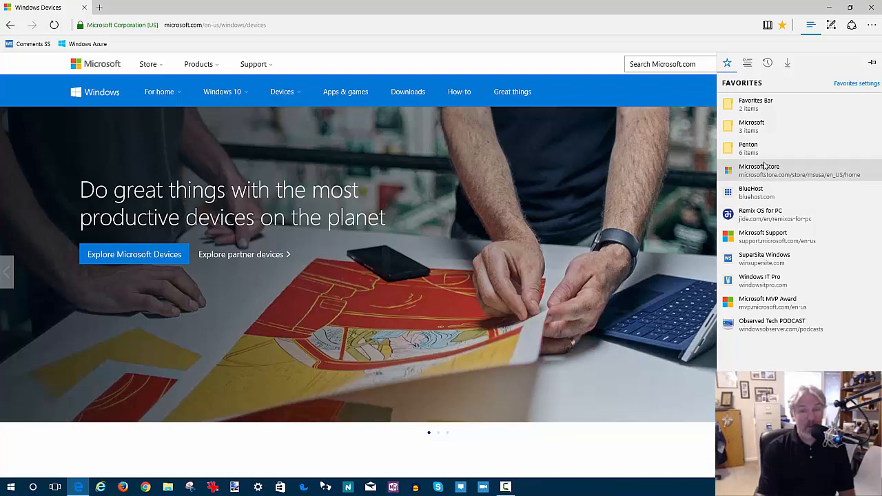
# Show the context menu for the Microsoft Store favorite
pyautogui.rightClick(759, 170)
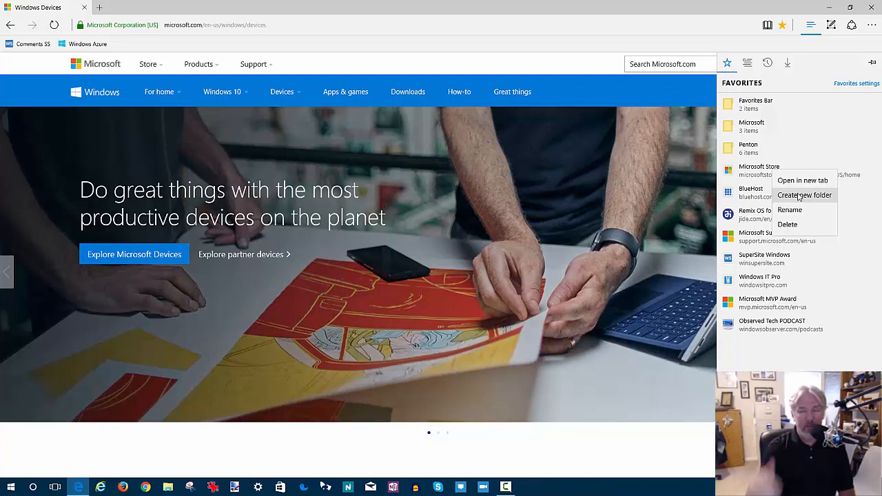
pyautogui.moveTo(802, 226)
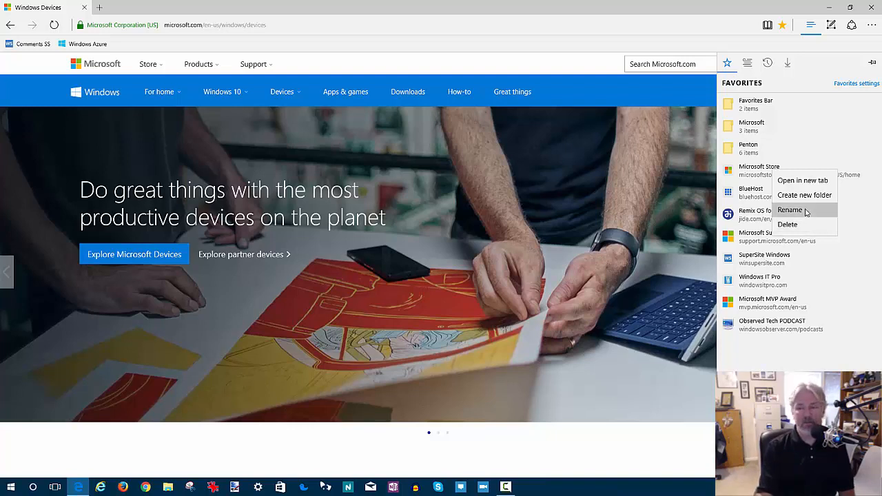
# Rename the Microsoft Store favorite to 'MS Store'
pyautogui.click(791, 210)
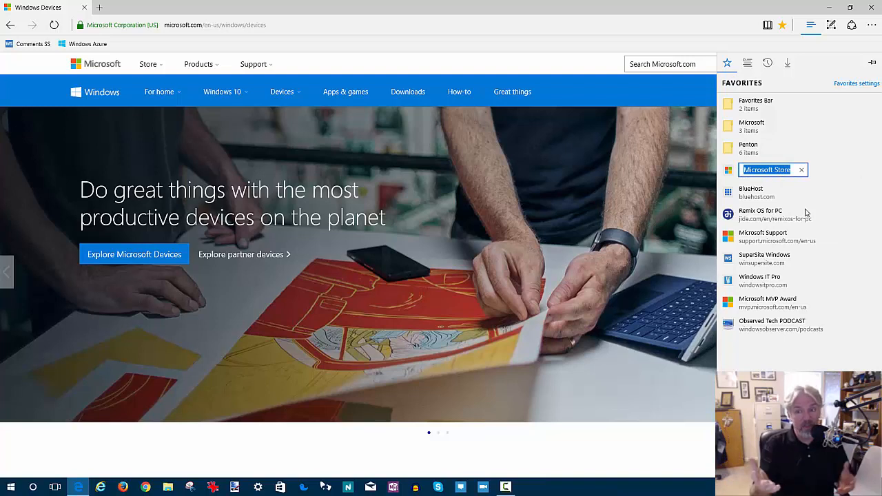
pyautogui.write('MS Store')
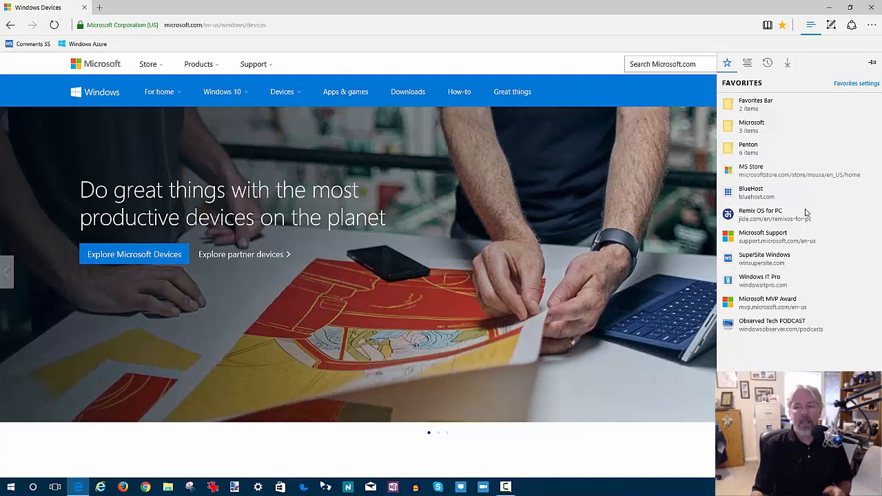
pyautogui.moveTo(782, 200)
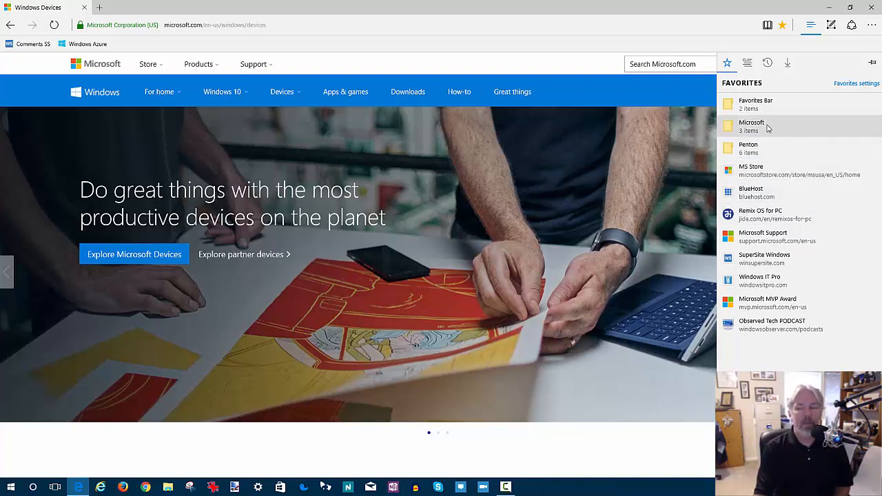
# Show the Microsoft folder's context menu with new folder, rename and delete
pyautogui.rightClick(751, 126)
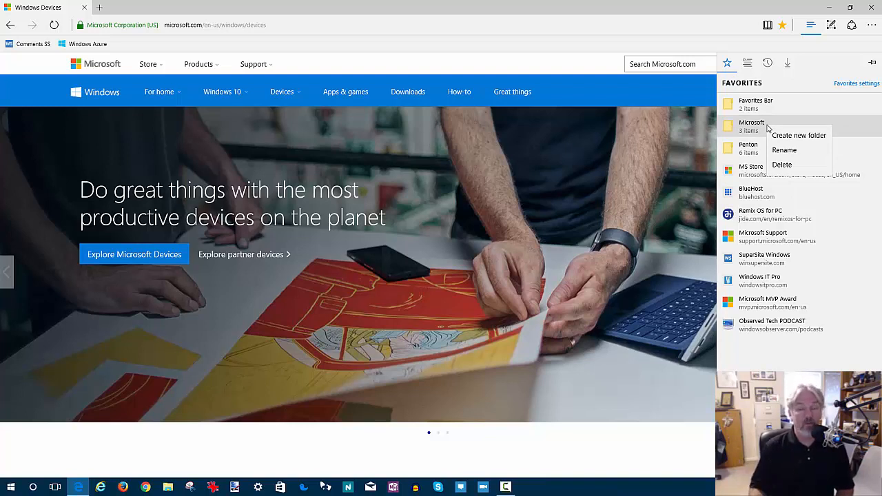
pyautogui.moveTo(784, 150)
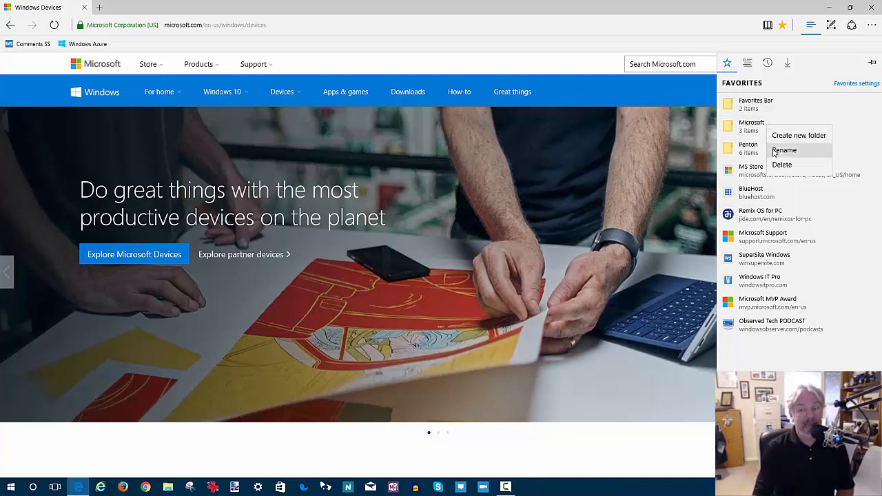